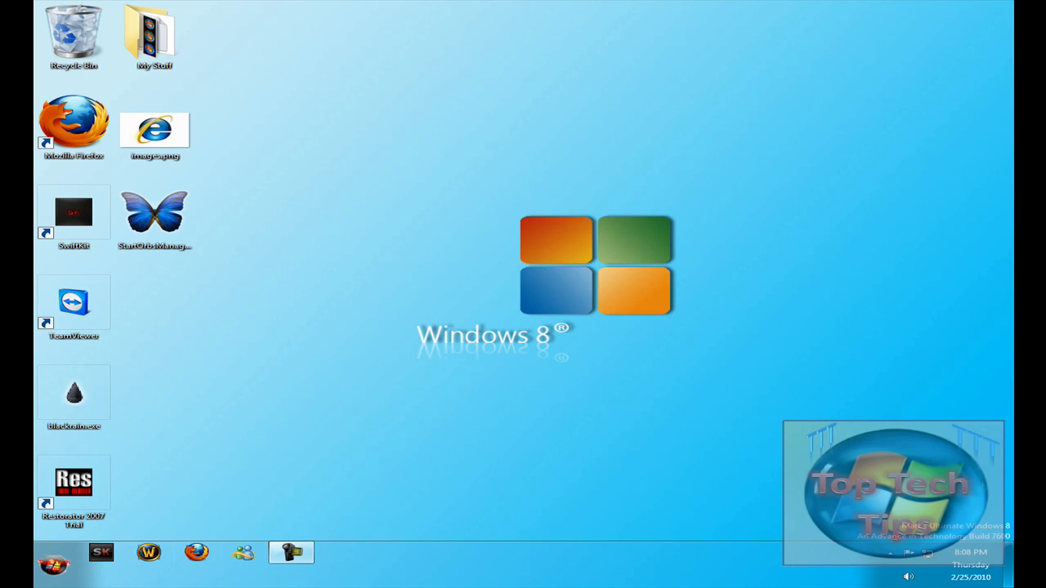
mouse_move(206, 527)
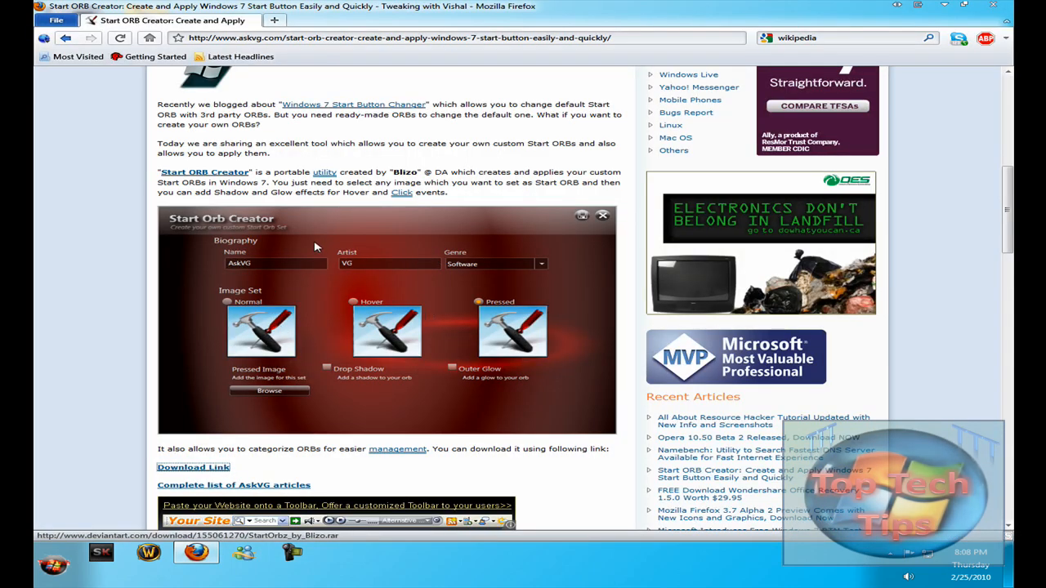
mouse_move(327, 275)
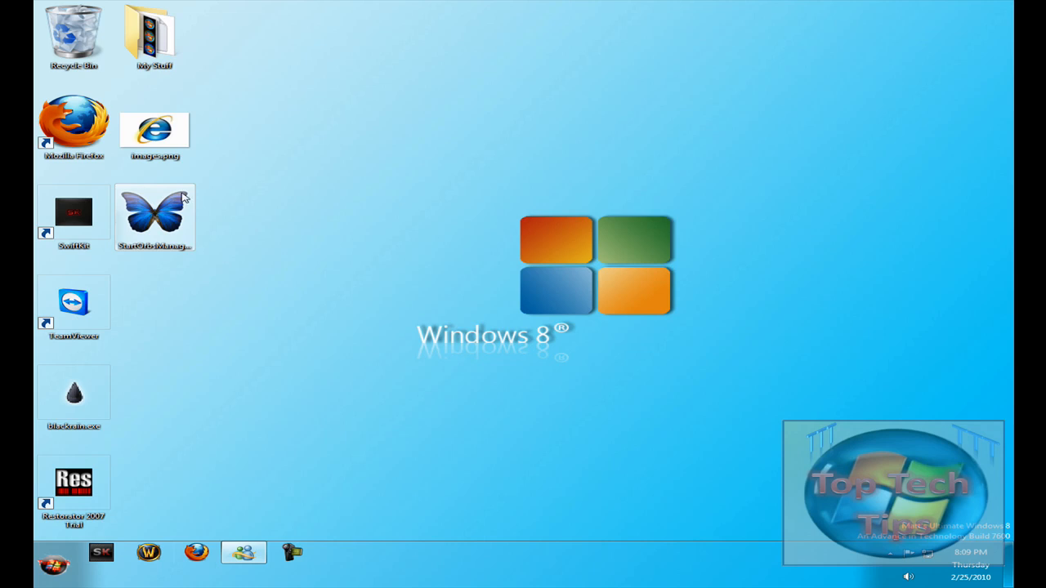
- Launch Start Orb Manager from the StartOrbsManager desktop icon to reach its welcome screen
double_click(154, 215)
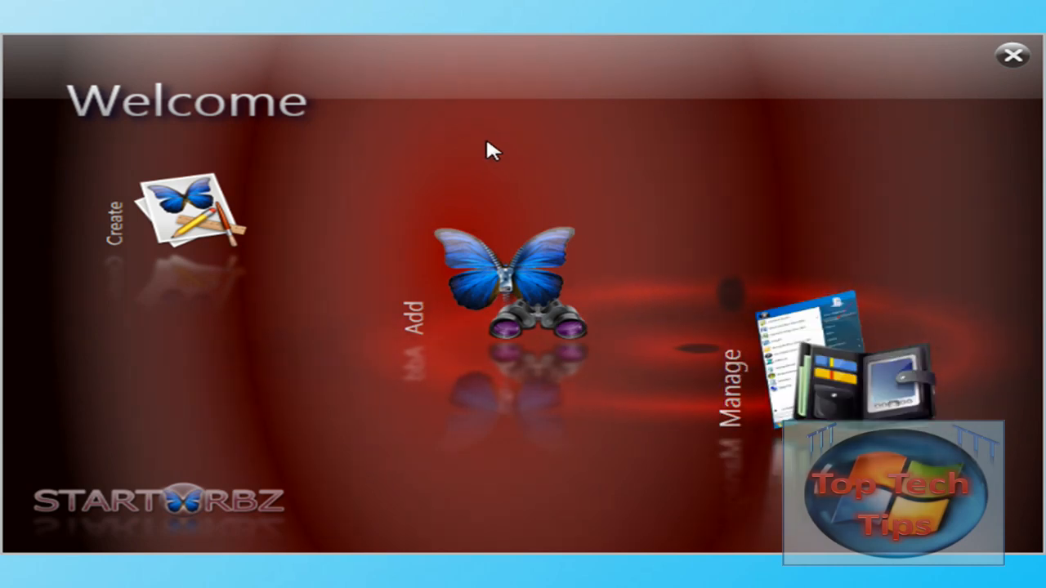
- Begin a new orb set with Name 'internet' and Artist 'toptechtips' in the creator form
left_click(193, 209)
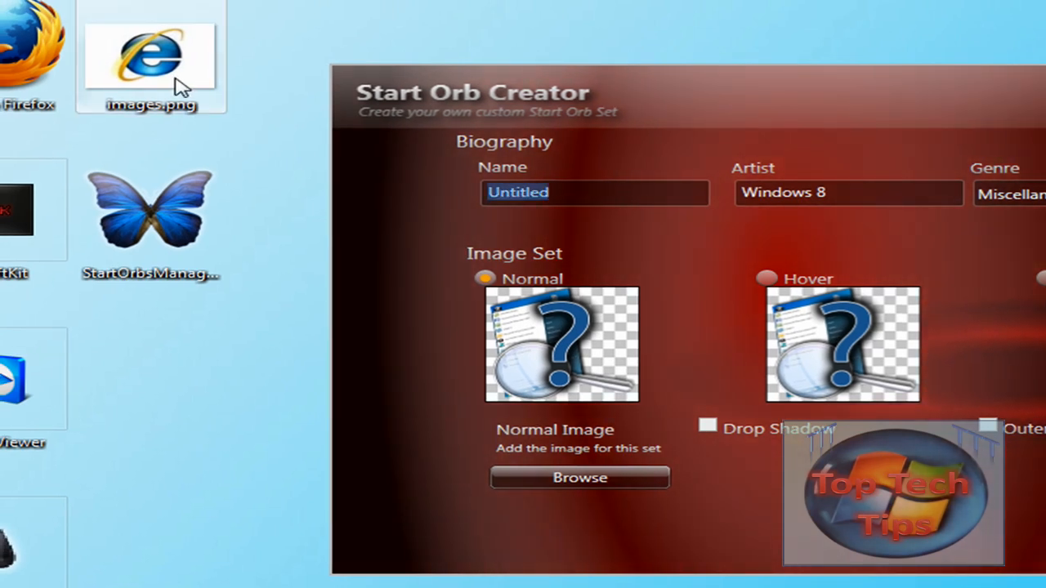
type("i")
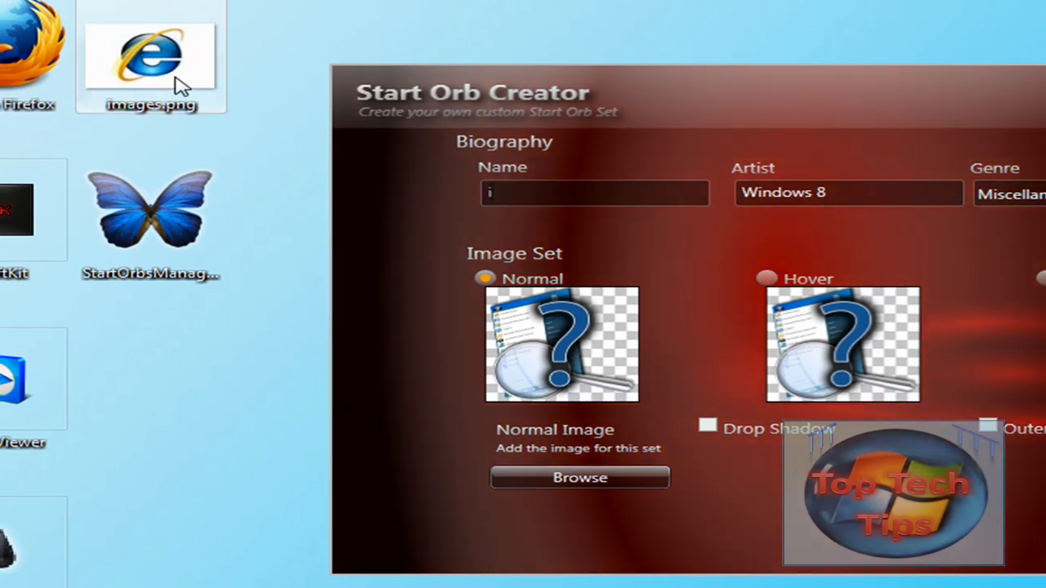
type("nternet")
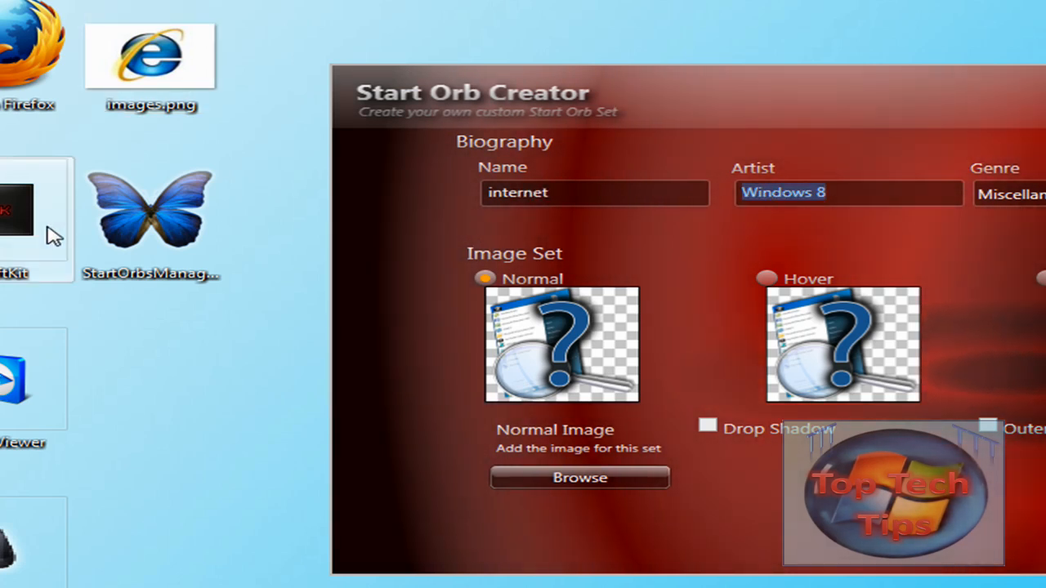
type("toptechtips")
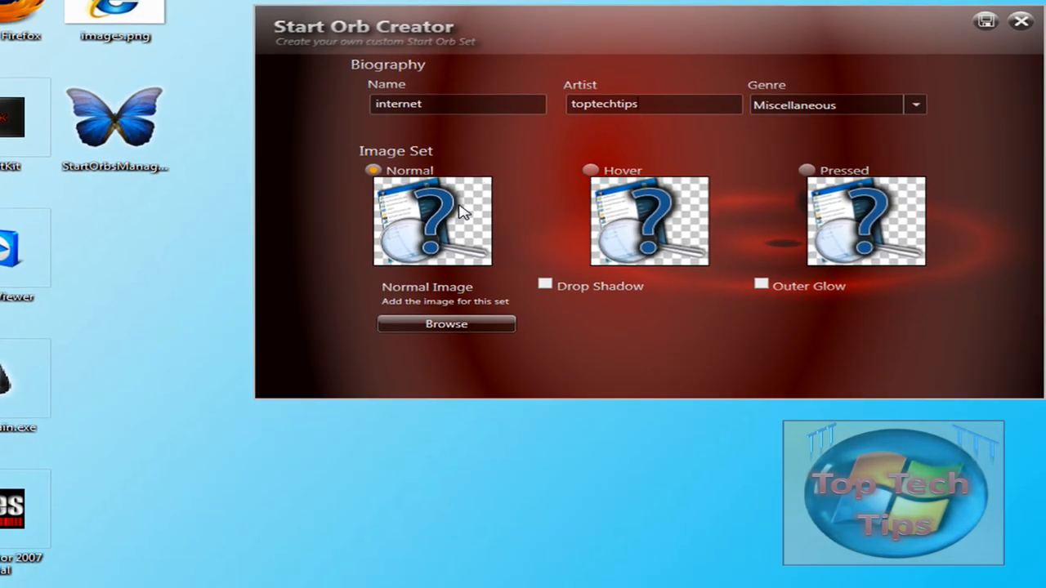
mouse_move(809, 183)
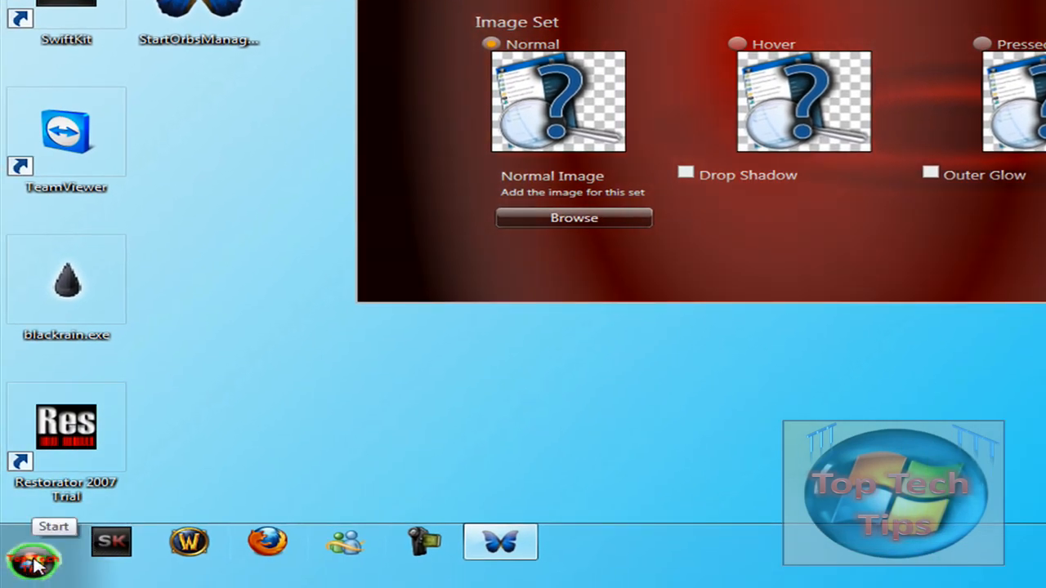
left_click(32, 559)
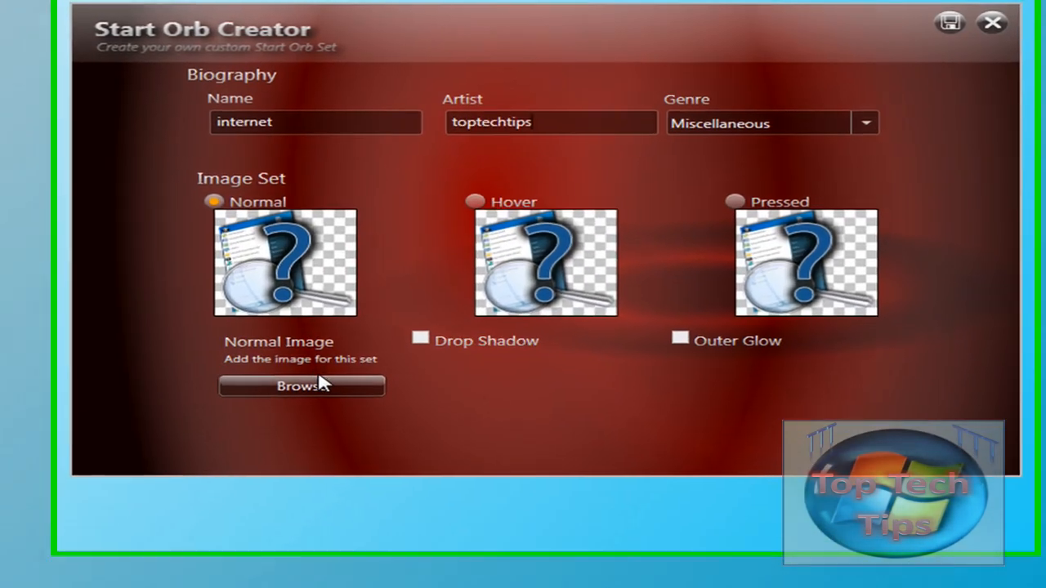
- Choose the Internet Explorer image for the normal state and auto-load it into hover and pressed
left_click(301, 386)
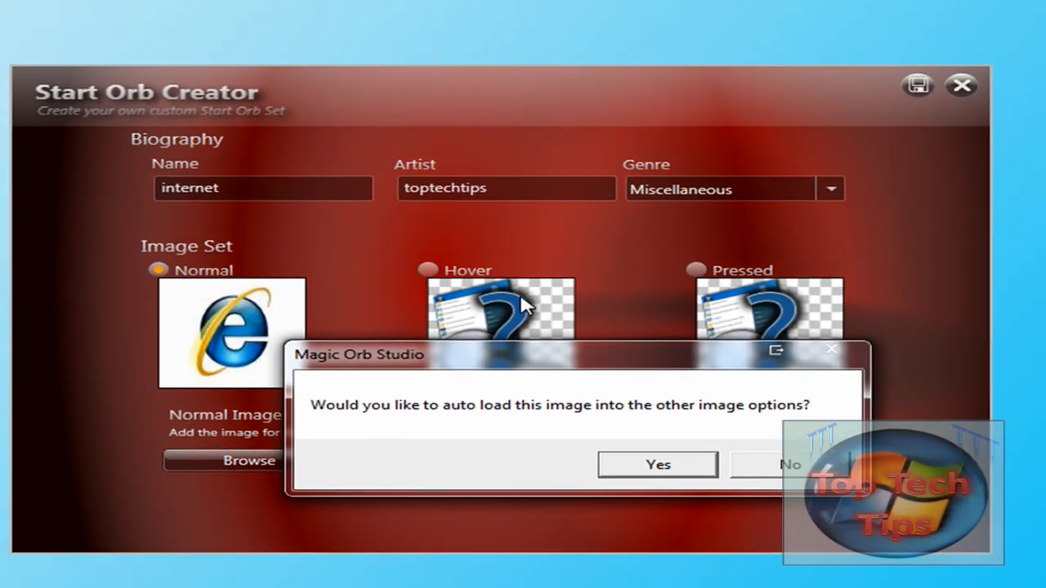
left_click(657, 464)
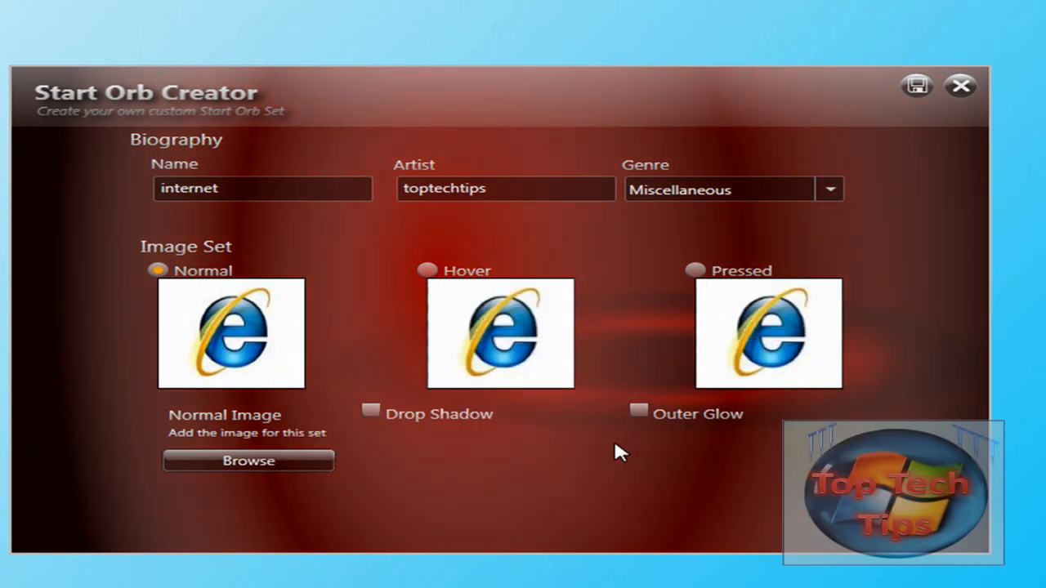
mouse_move(572, 425)
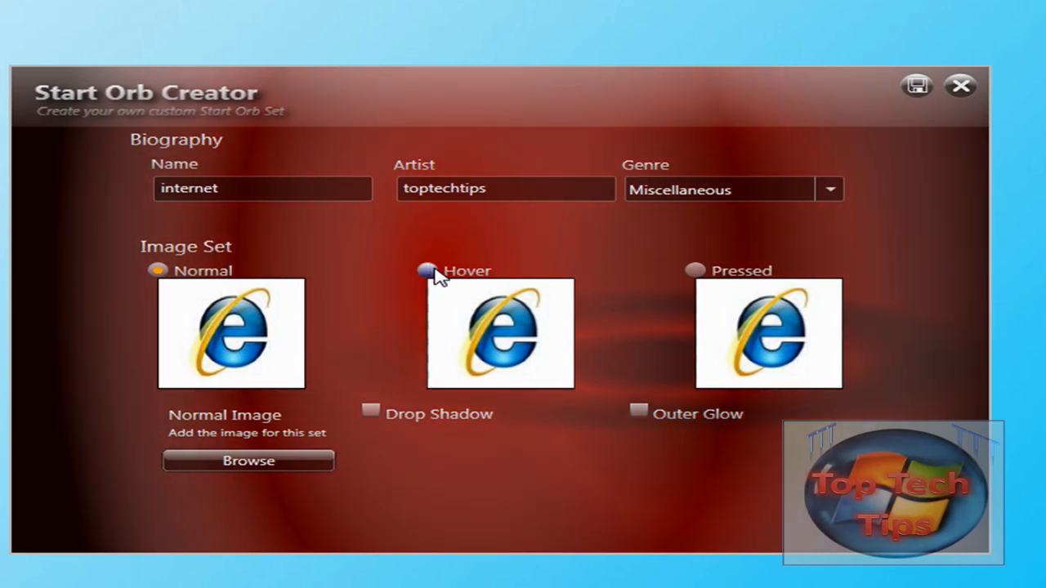
- Select the Hover state of the 'internet' orb set for editing and review its image options
left_click(426, 272)
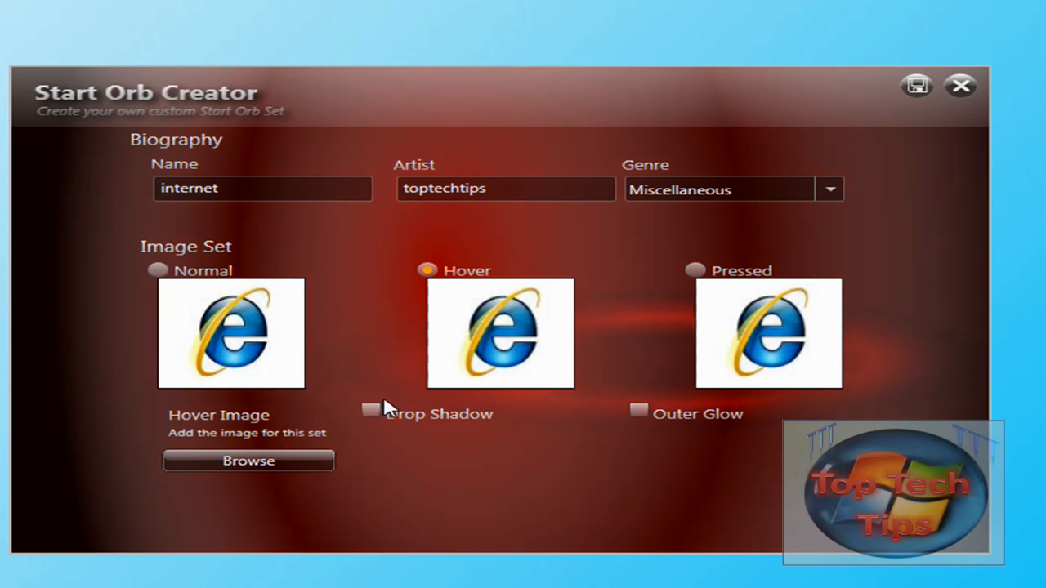
left_click(369, 412)
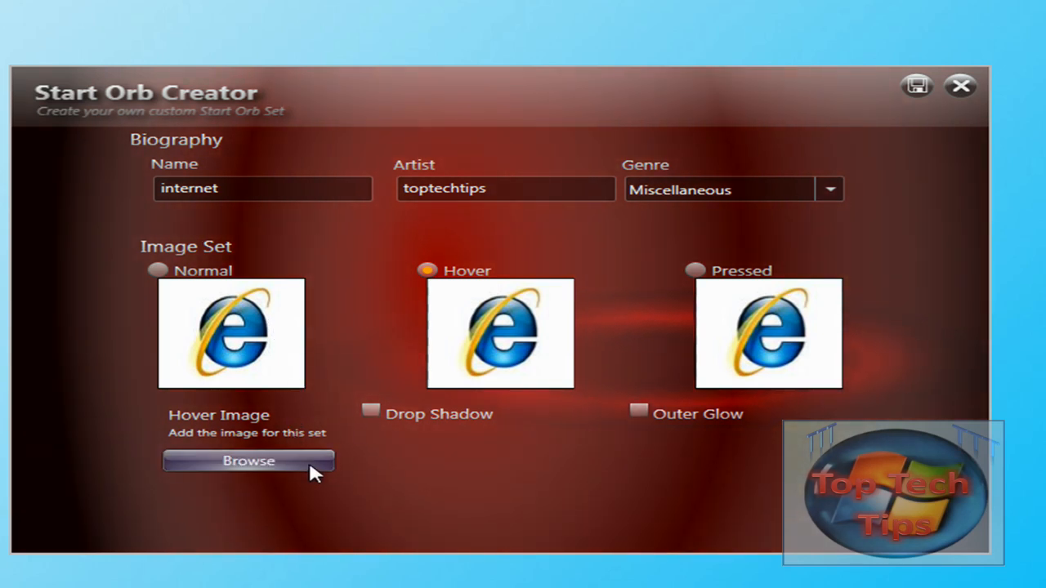
mouse_move(314, 441)
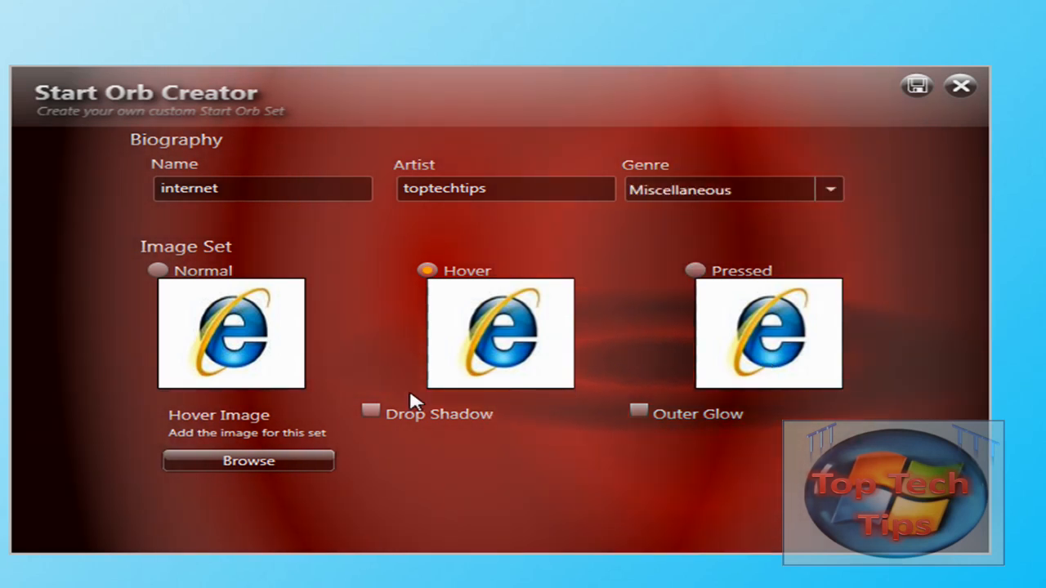
mouse_move(917, 85)
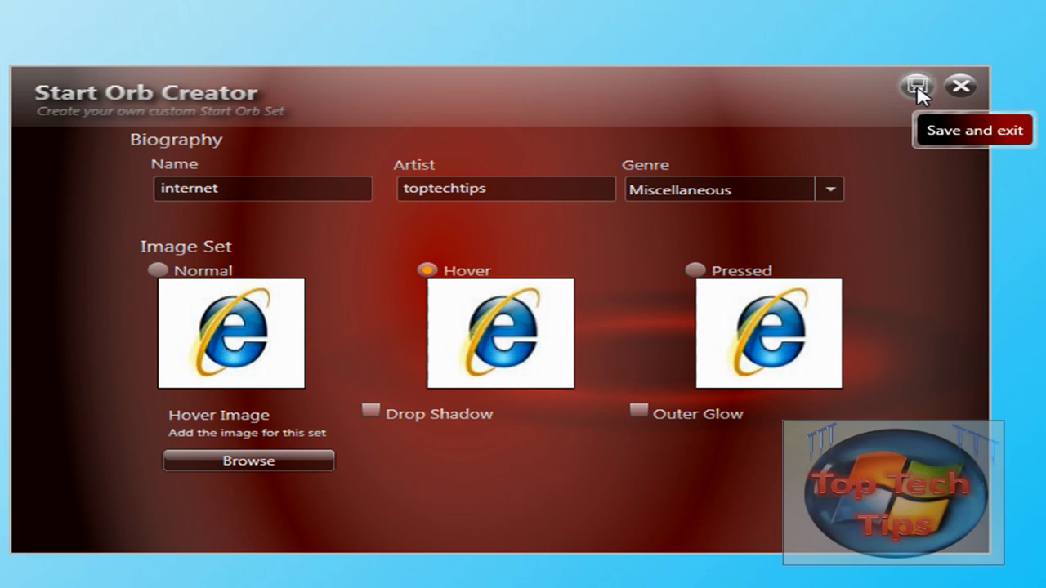
- Save the 'internet' orb set and apply it as the Windows taskbar Start orb
left_click(916, 85)
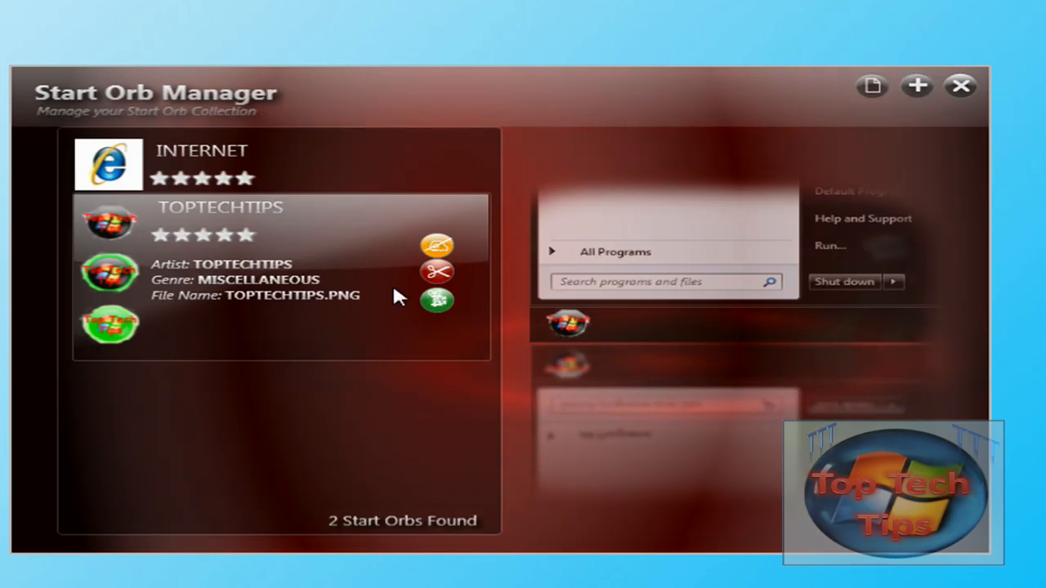
mouse_move(363, 183)
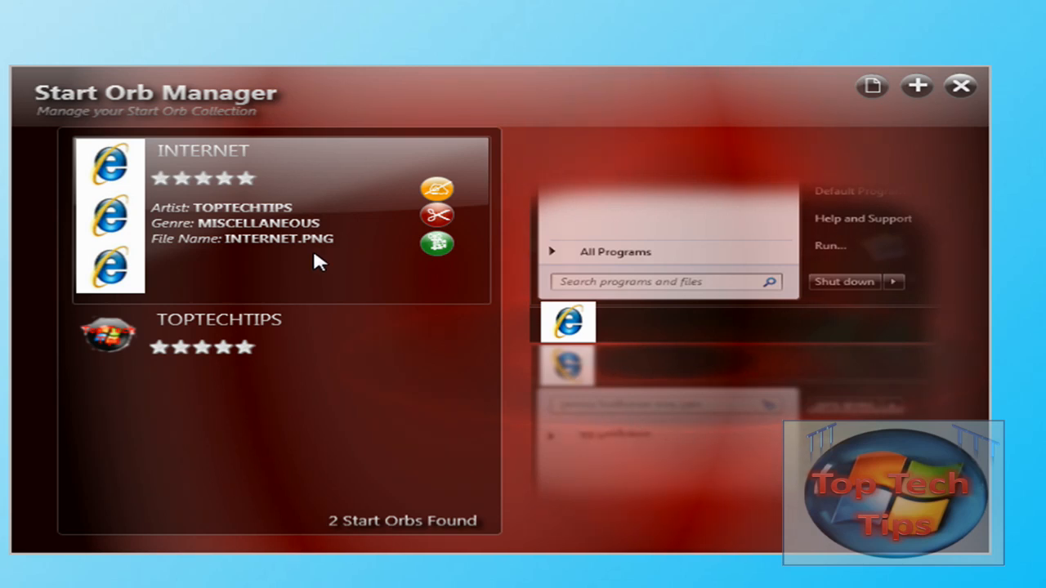
mouse_move(438, 190)
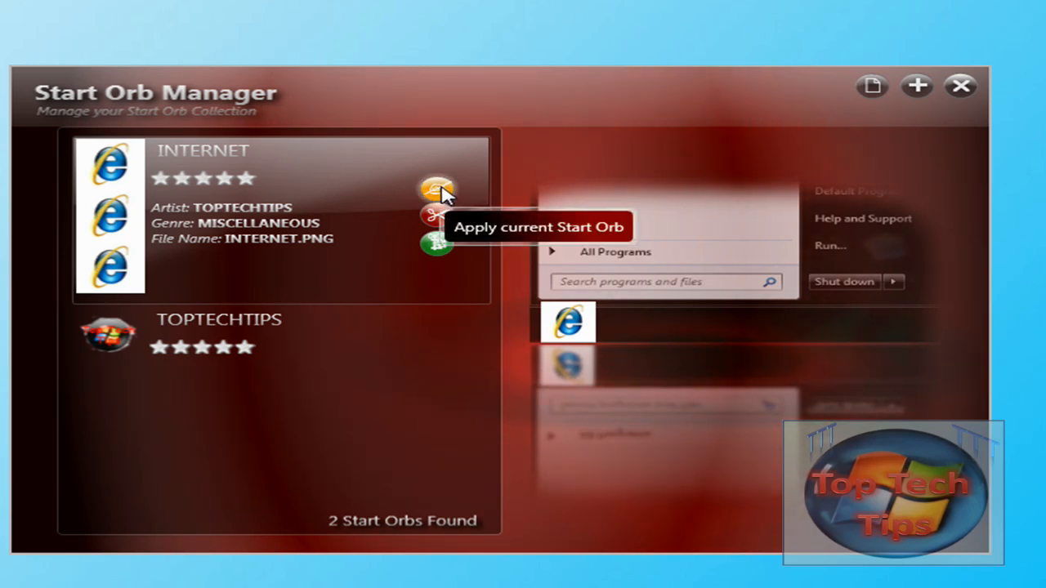
left_click(33, 552)
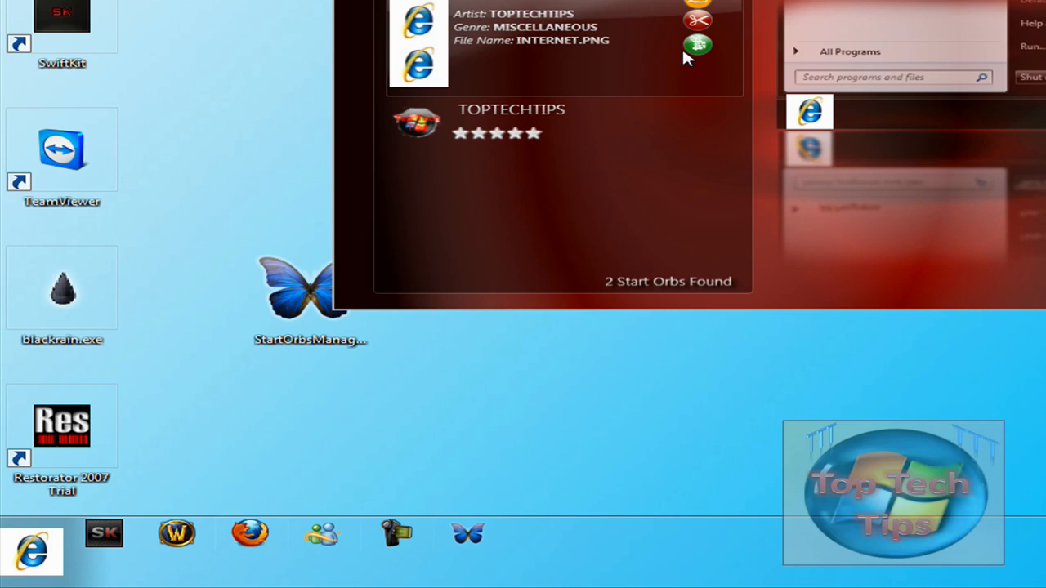
mouse_move(722, 68)
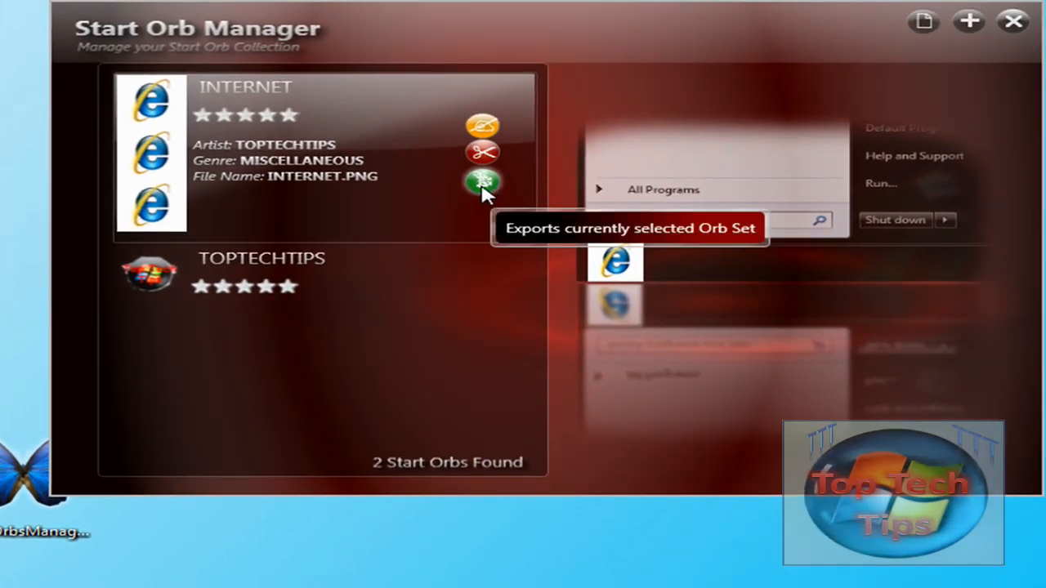
- Export the selected orb set to the Desktop as internet.StartOrb
left_click(482, 183)
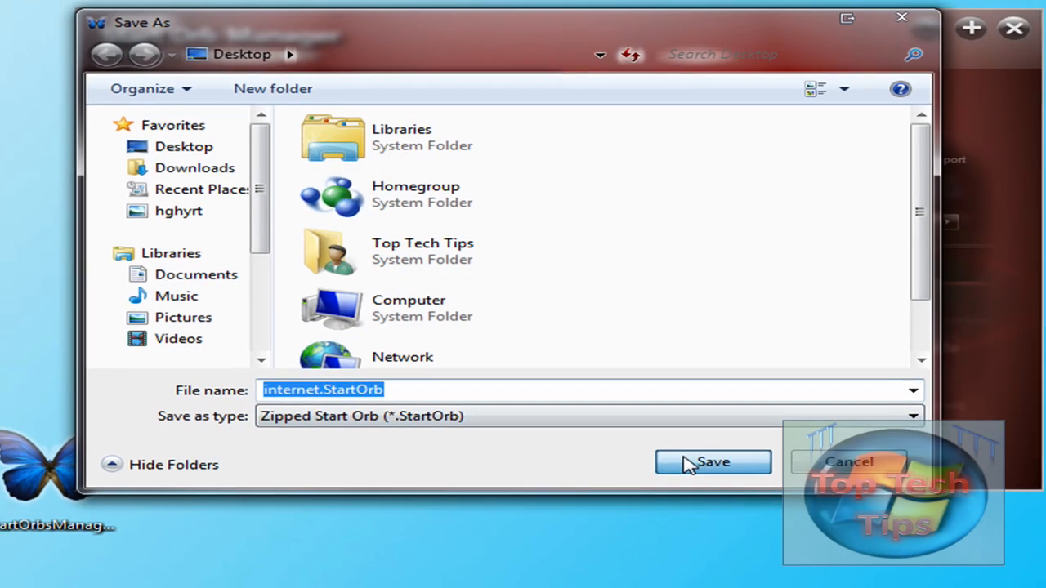
left_click(712, 461)
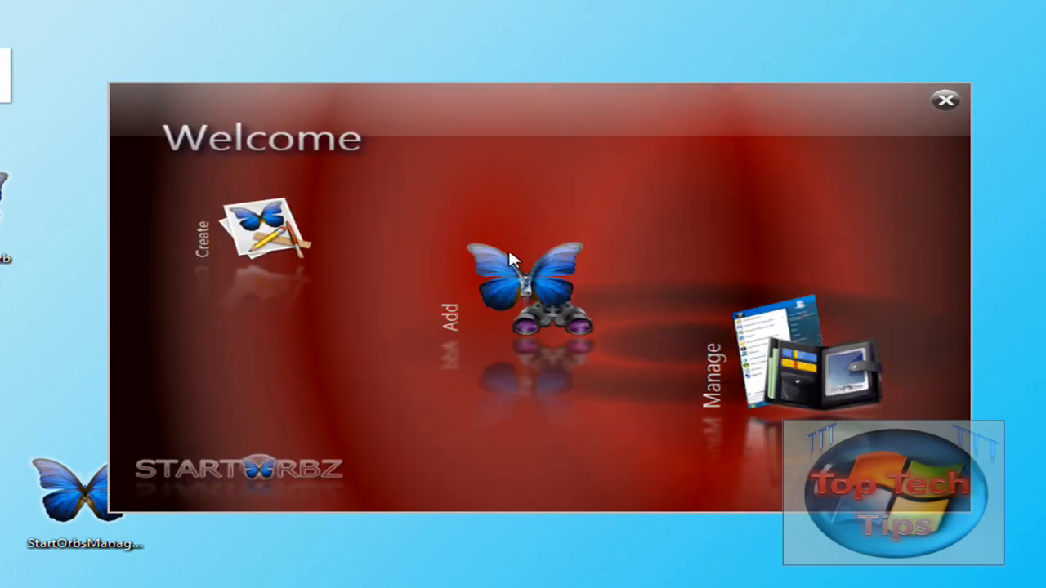
- Add internet.StartOrb from the Desktop into the collection and select the TOPTECHTIPS orb set
left_click(531, 286)
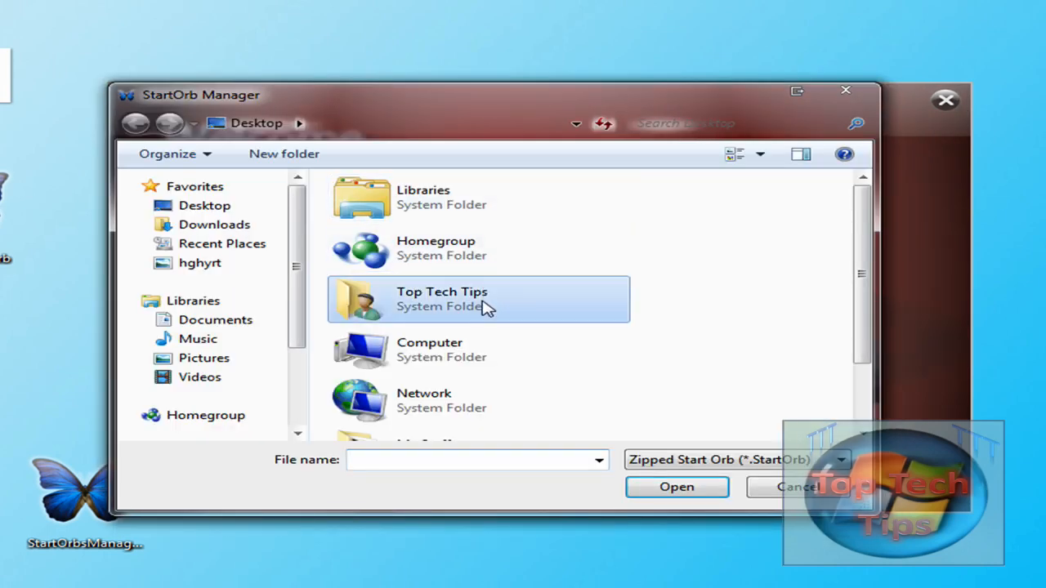
scroll("down", 3)
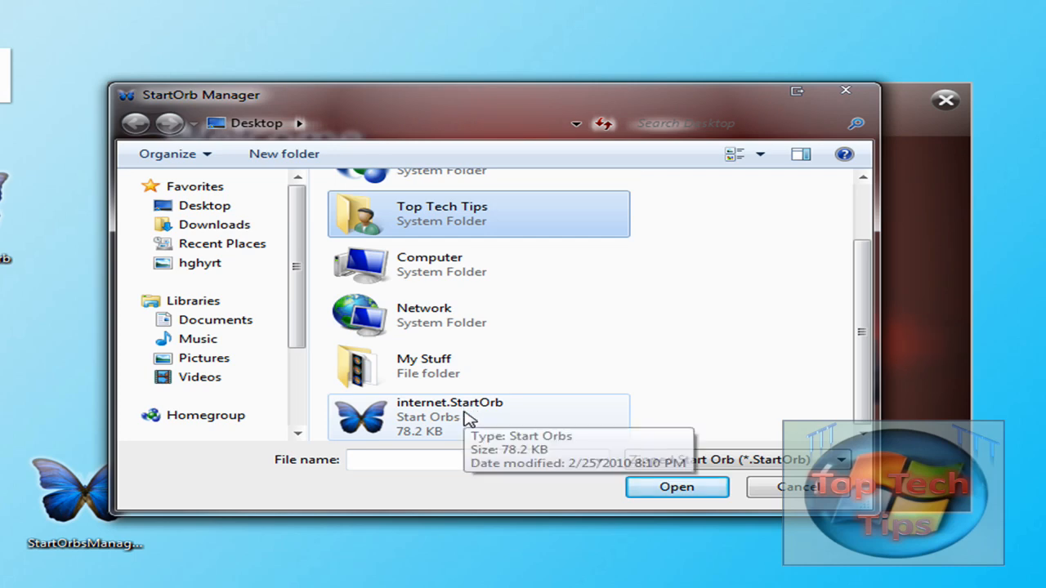
left_click(677, 487)
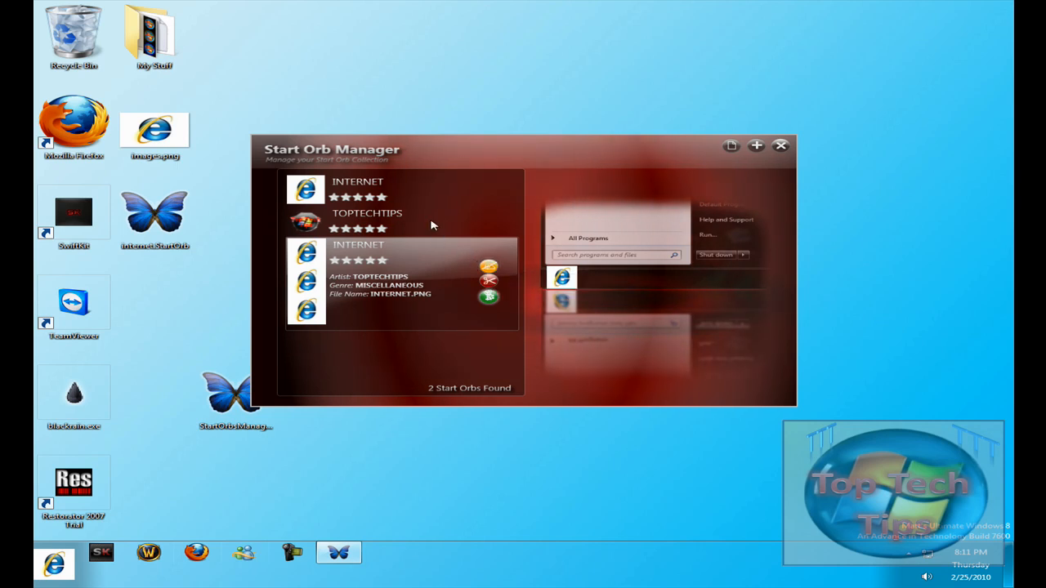
left_click(366, 216)
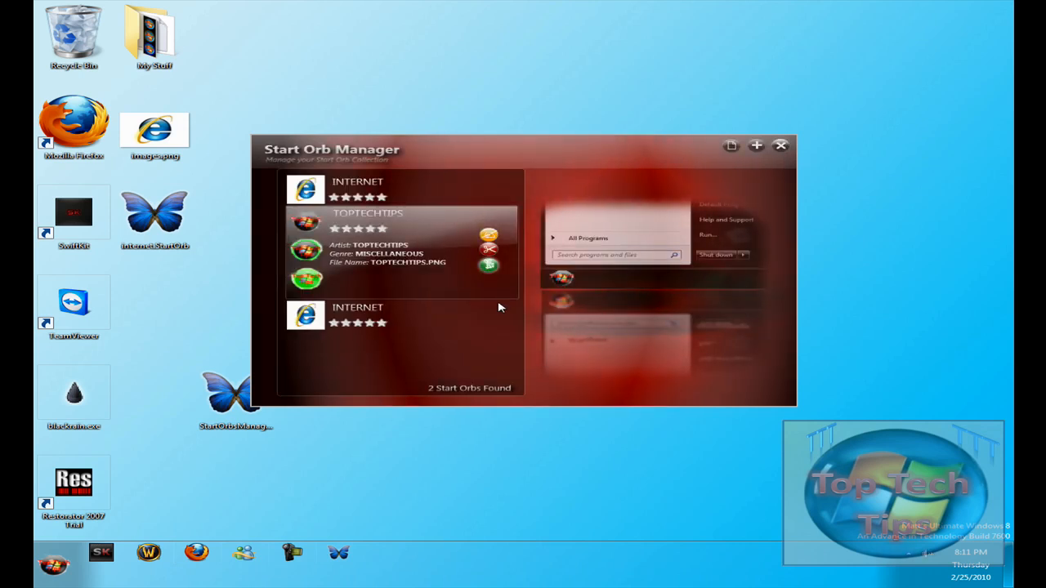